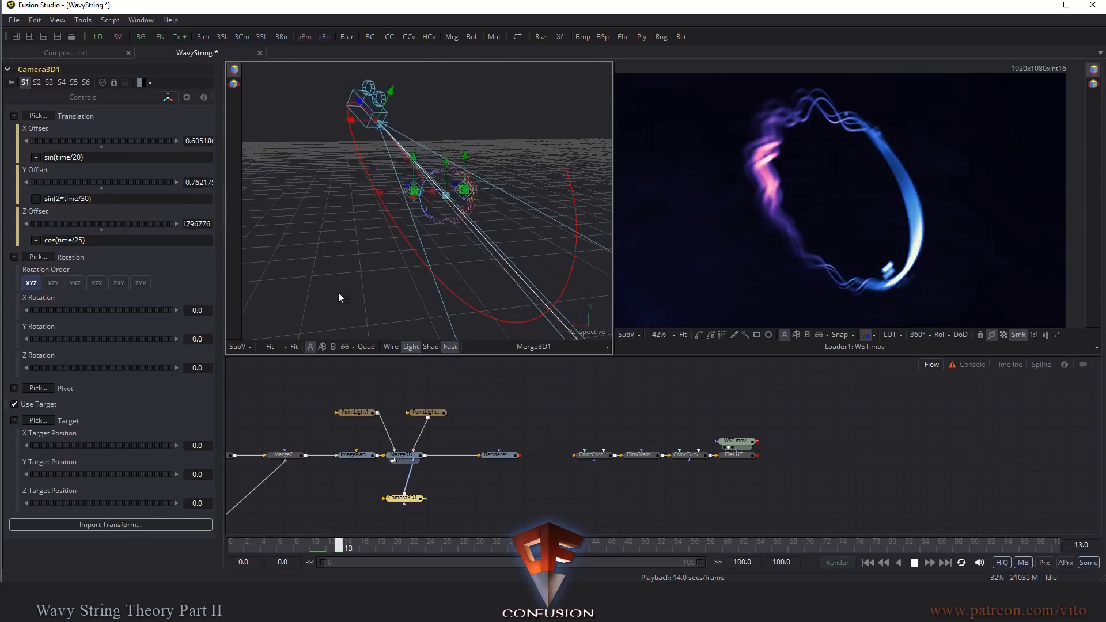
# Step: Scrub the time ruler to preview the expression-driven camera orbiting the wavy ring
pyautogui.moveTo(335, 547); pyautogui.dragTo(774, 547)
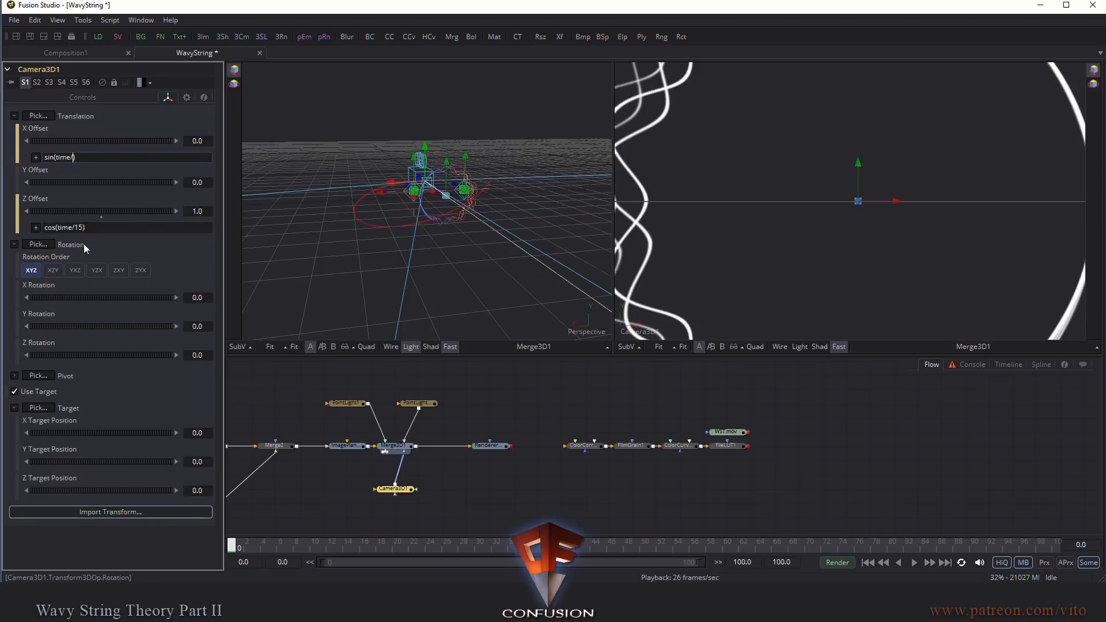
# Step: Change the X and Z Offset expressions to sin(time/15) and cos(time/15), then preview the circular path
pyautogui.write('15')
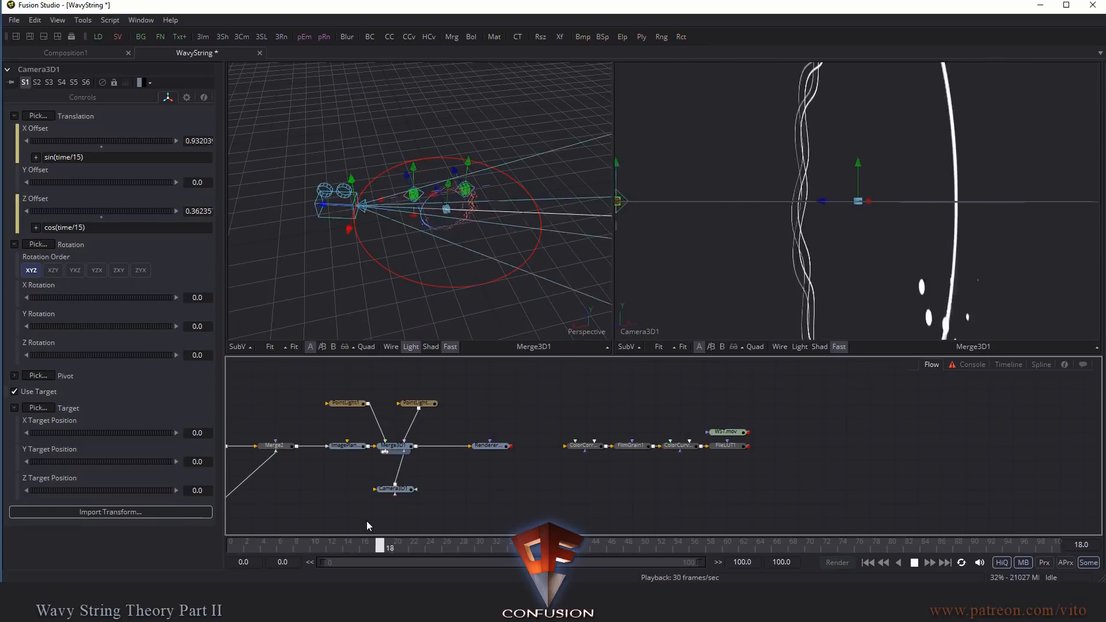
pyautogui.moveTo(387, 547); pyautogui.dragTo(874, 546)
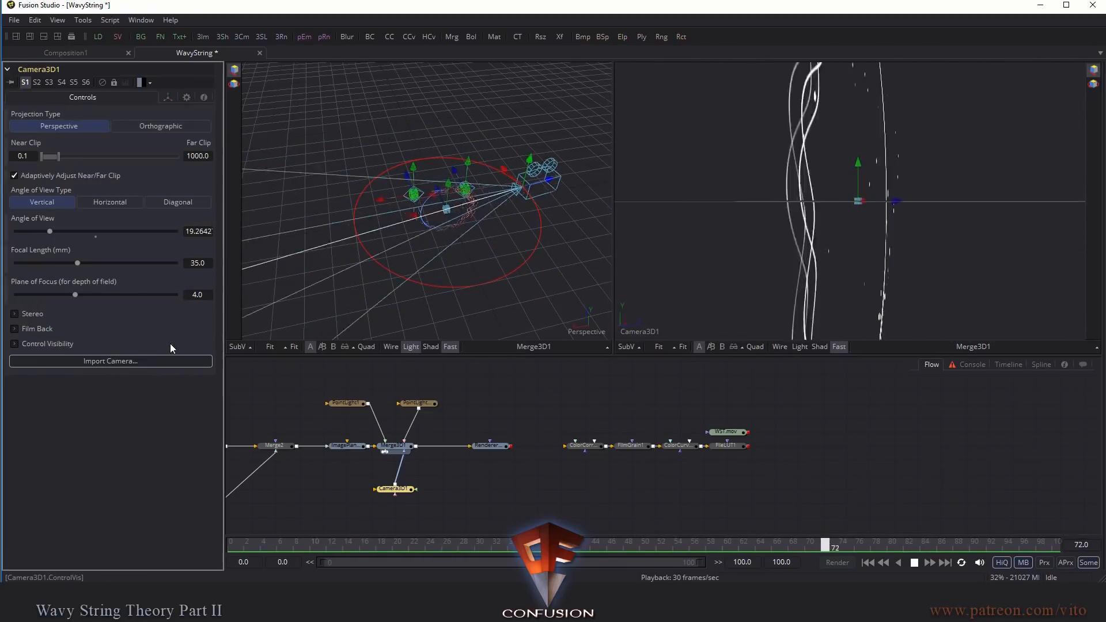
# Step: Lower Camera3D1's focal length to about 13 mm and check the full-ring framing across frames
pyautogui.moveTo(823, 544); pyautogui.dragTo(486, 544)
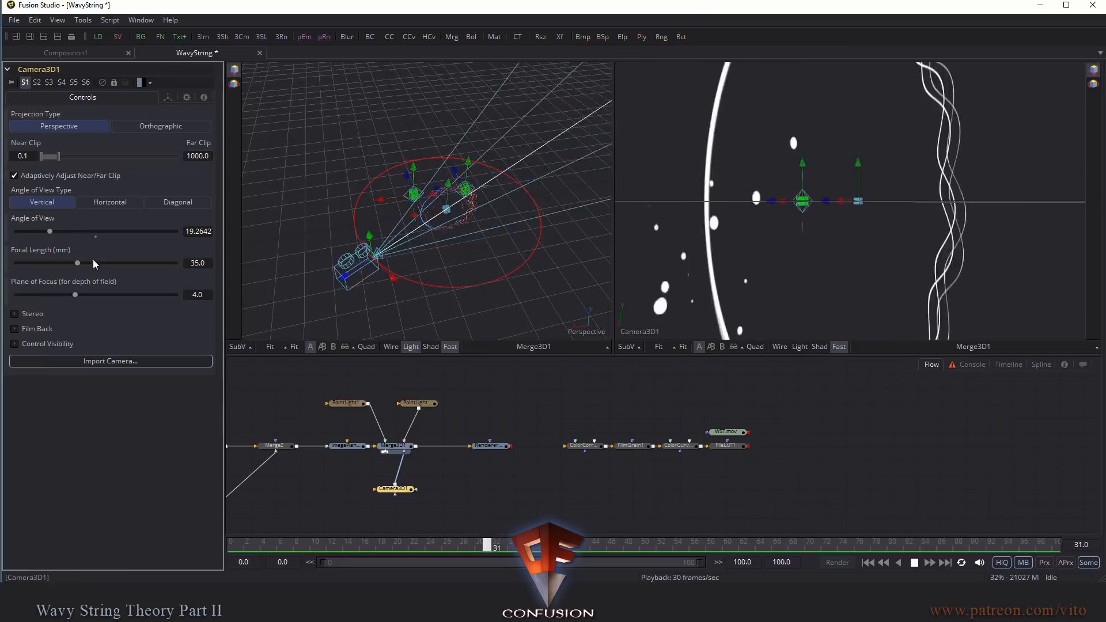
pyautogui.moveTo(486, 546); pyautogui.dragTo(973, 546)
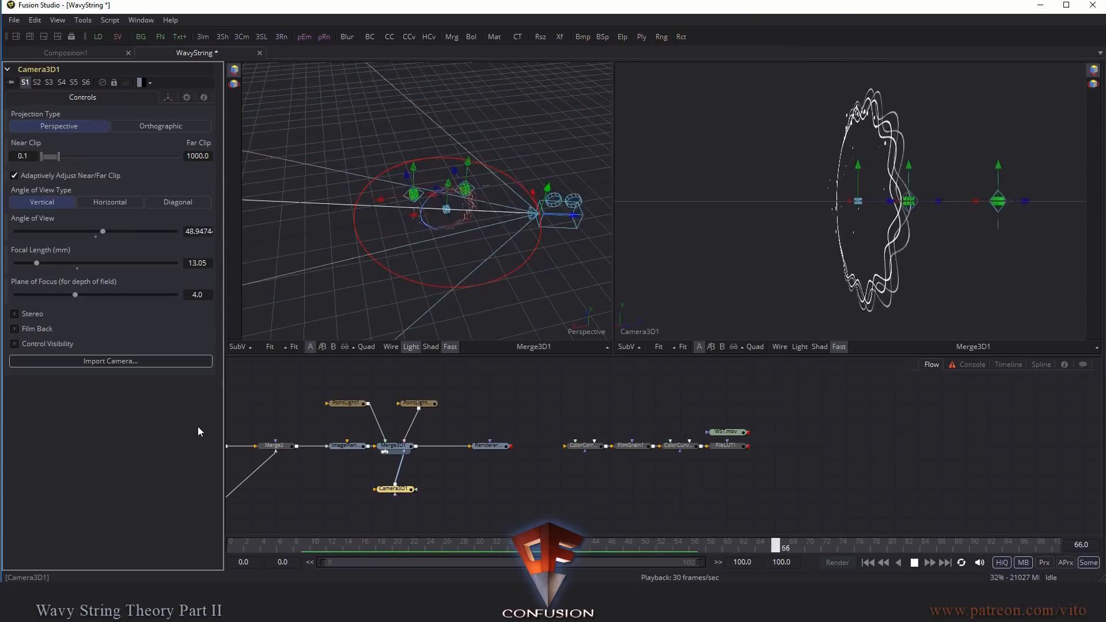
pyautogui.moveTo(773, 544); pyautogui.dragTo(429, 544)
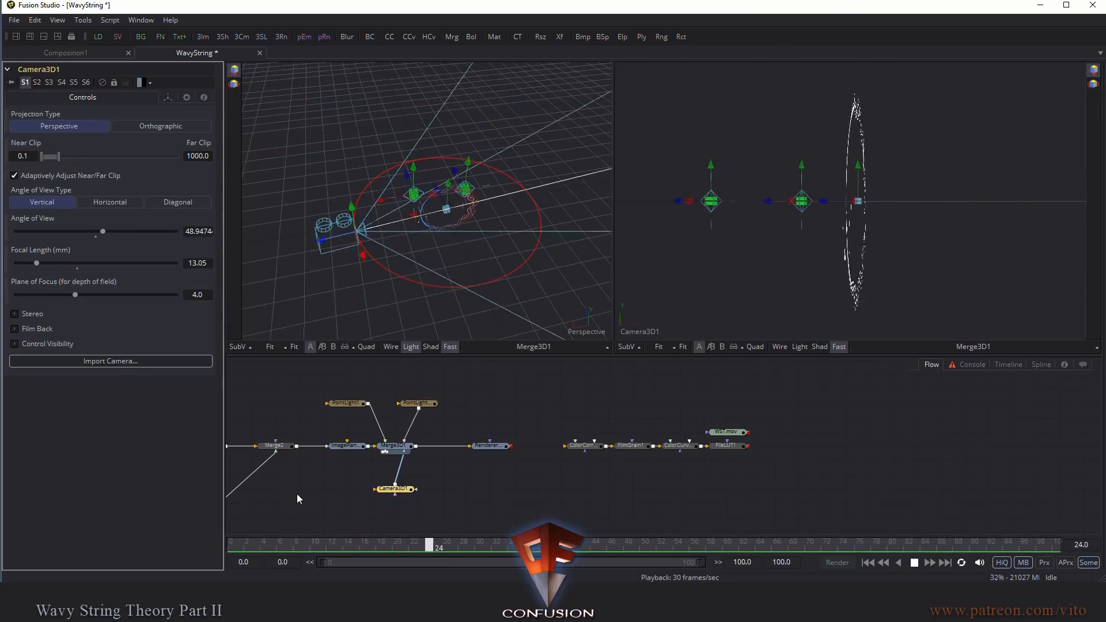
pyautogui.moveTo(428, 545); pyautogui.dragTo(924, 545)
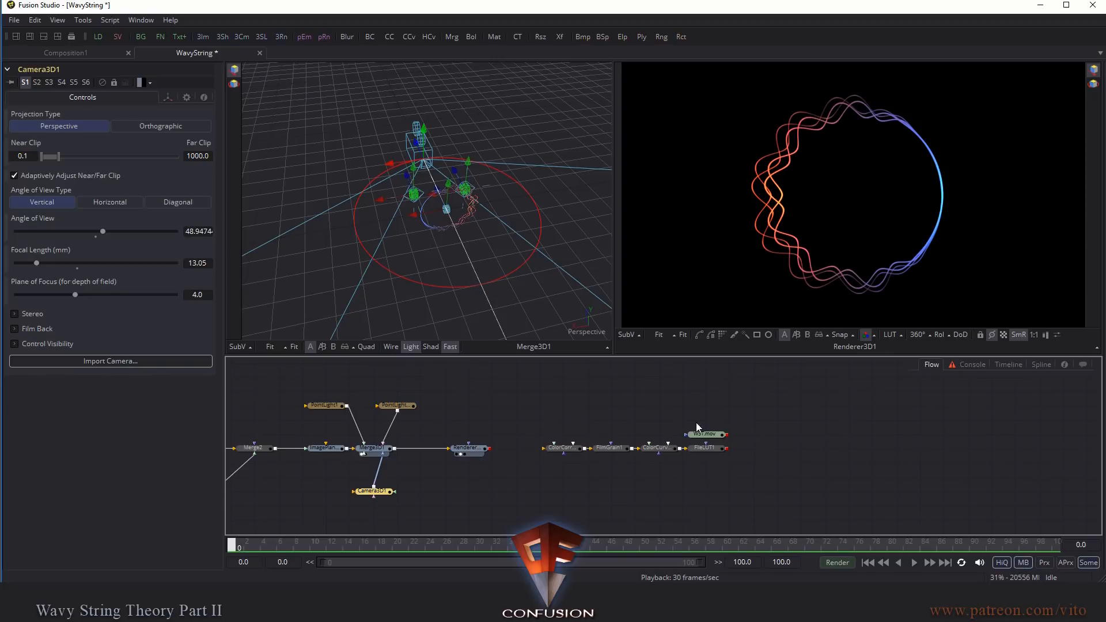
# Step: Enable Motion Blur on Renderer3D with Quality 32 and a 720 shutter angle
pyautogui.click(467, 448)
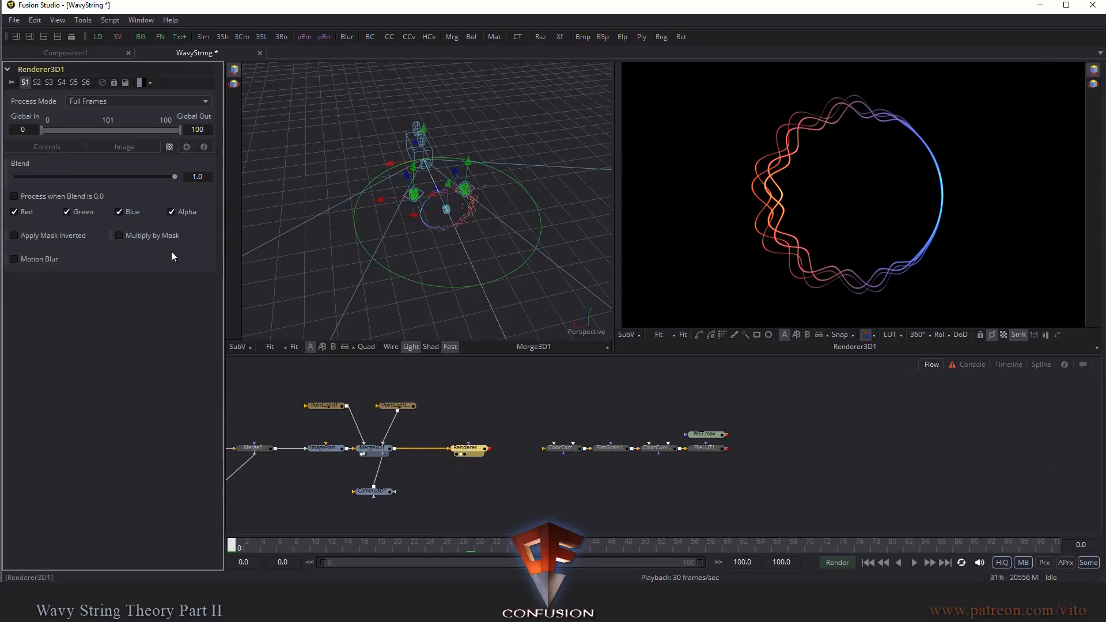
pyautogui.click(14, 258)
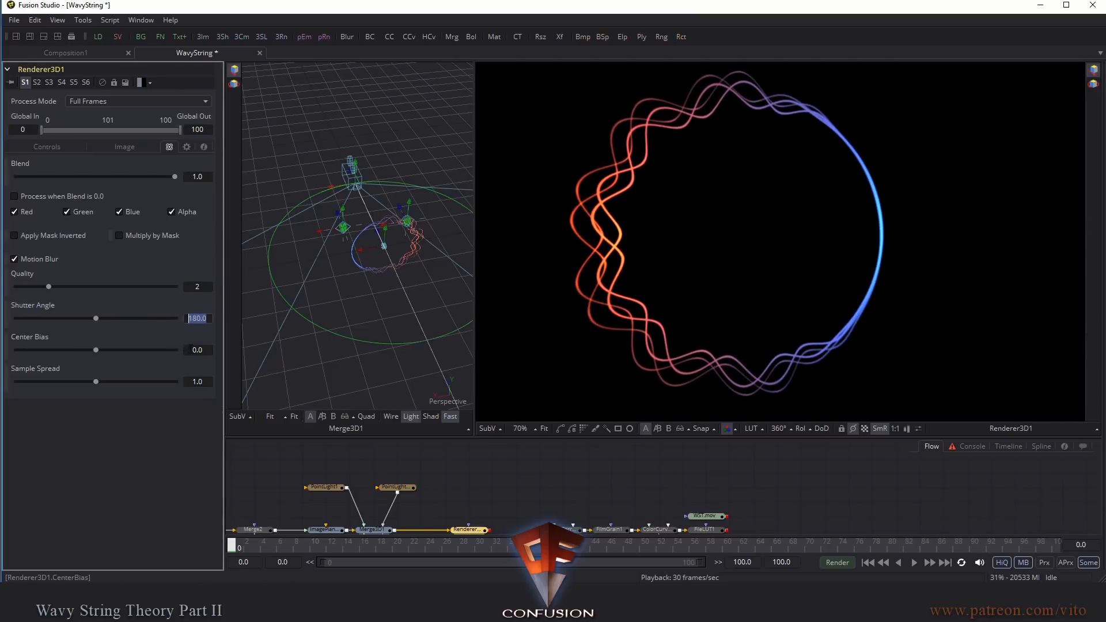
pyautogui.write('360')
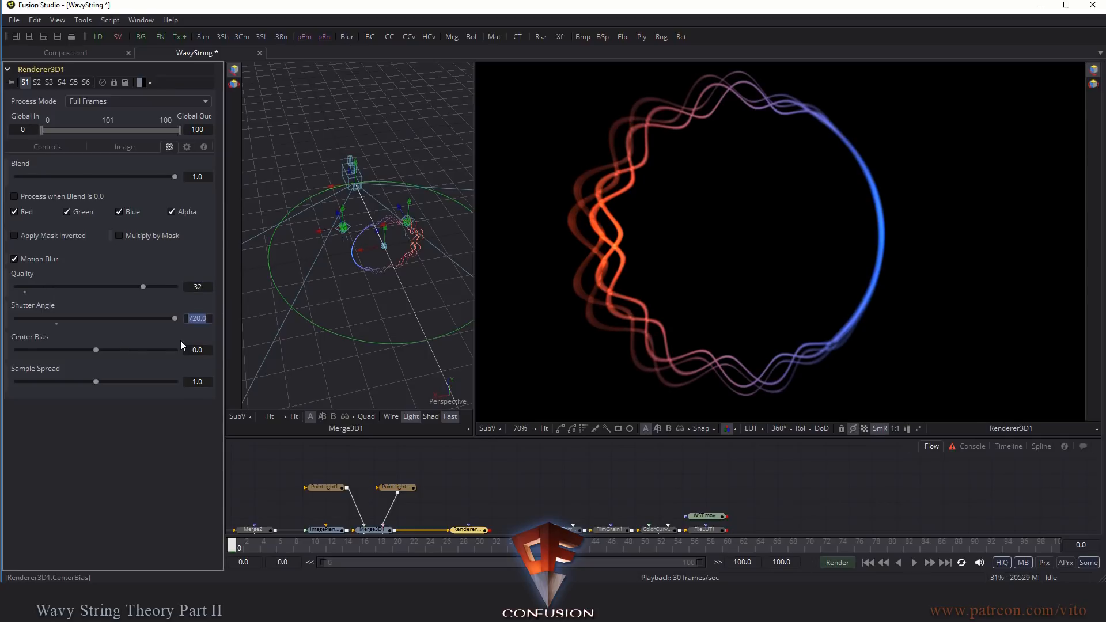
pyautogui.moveTo(591, 345)
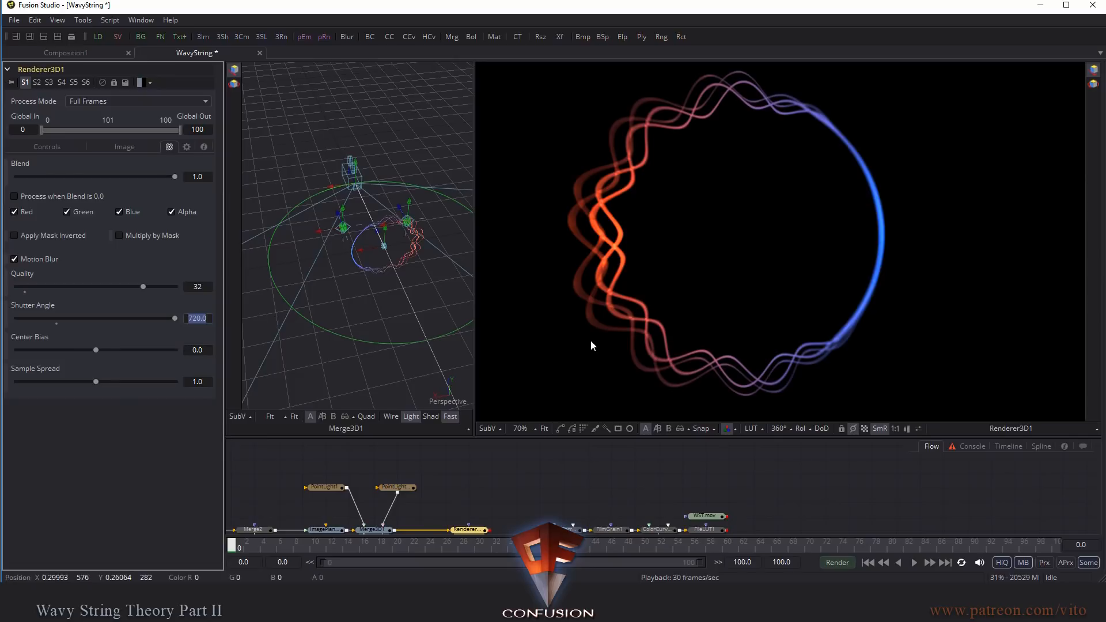